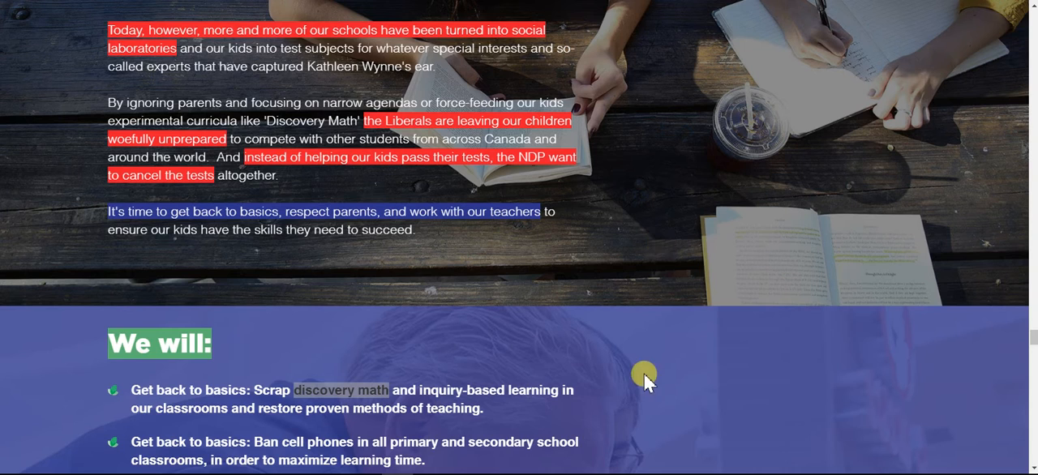
pyautogui.moveTo(658, 334)
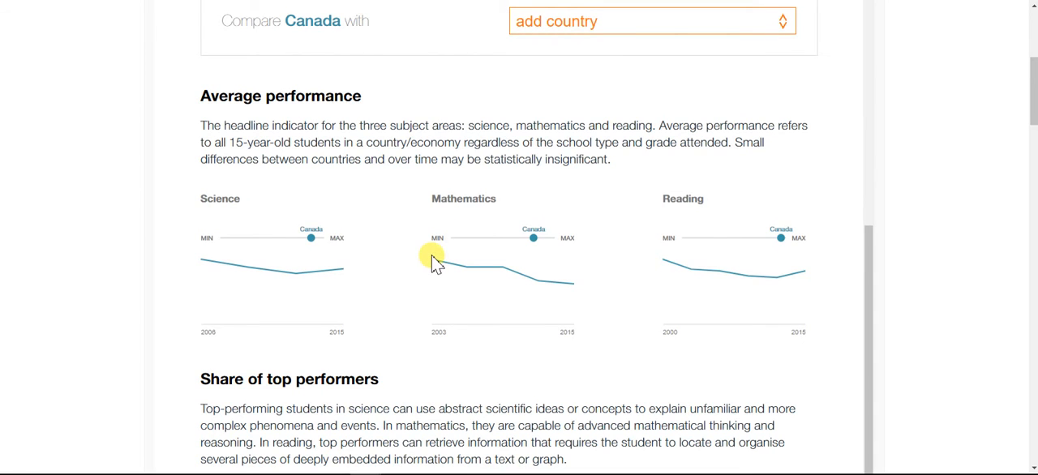
pyautogui.moveTo(587, 317)
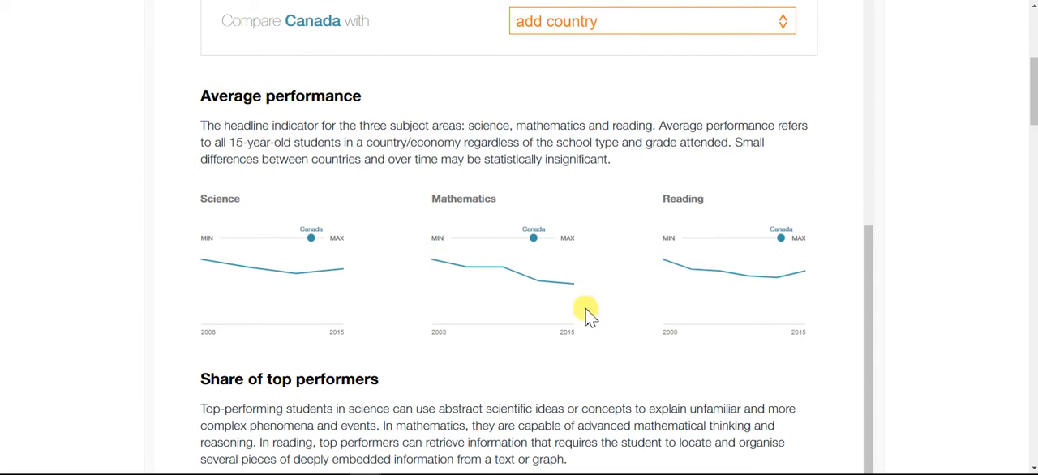
pyautogui.moveTo(483, 208)
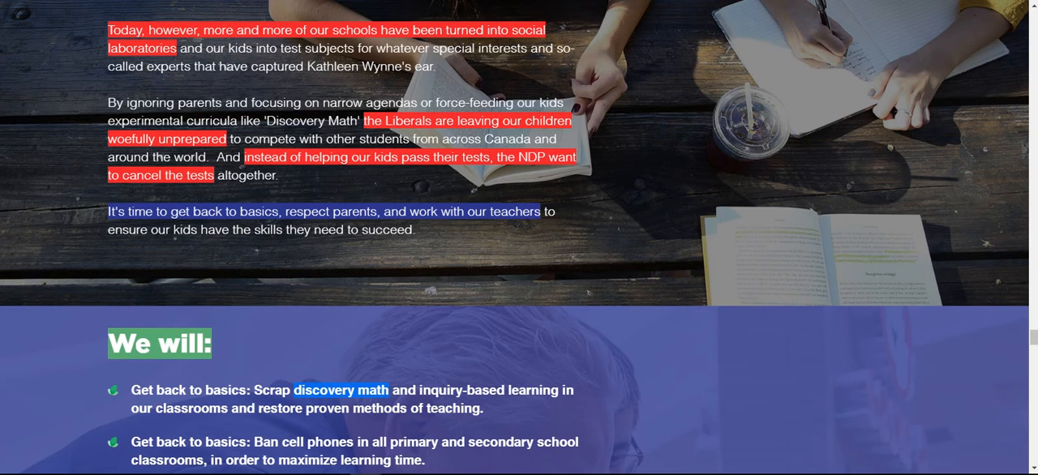
# Switch to the school guide article and scroll past Traditional Math to its Discovery Math section.
pyautogui.click(335, 389)
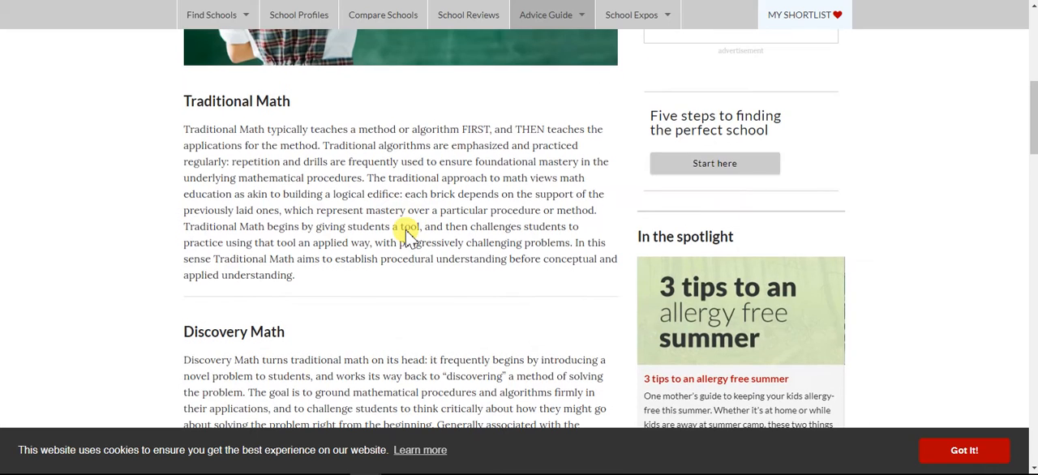
pyautogui.moveTo(413, 272)
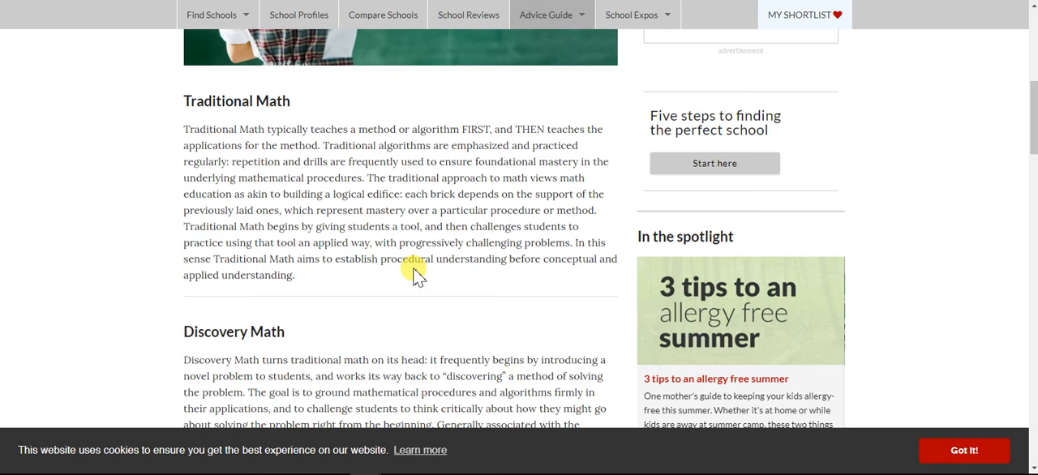
pyautogui.scroll(-3)
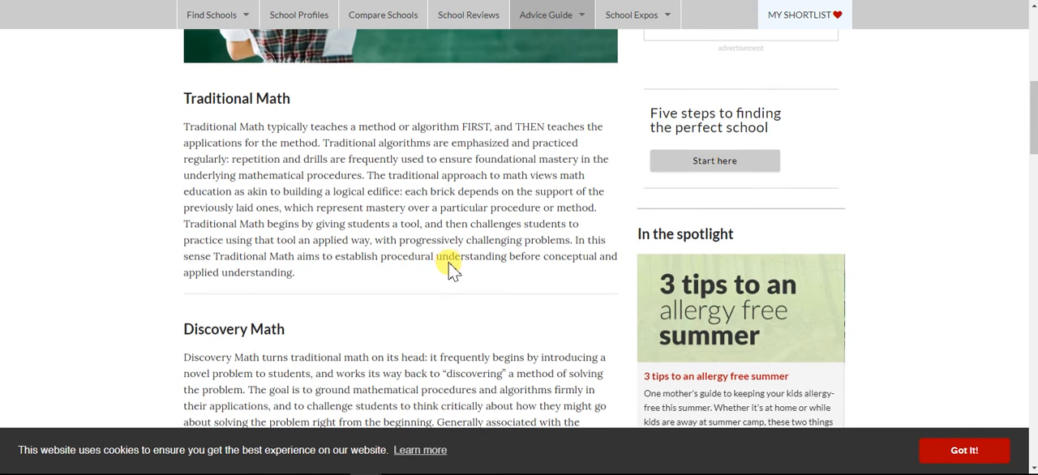
pyautogui.scroll(-3)
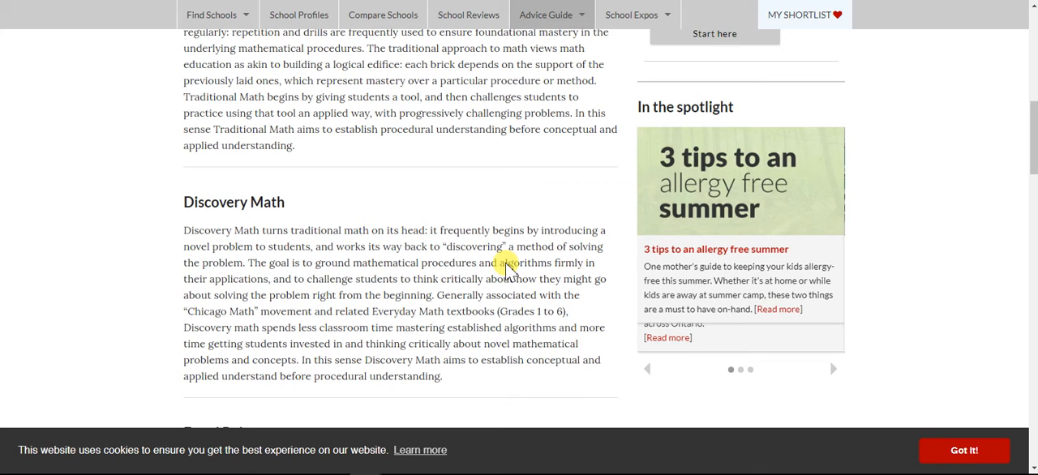
pyautogui.moveTo(529, 362)
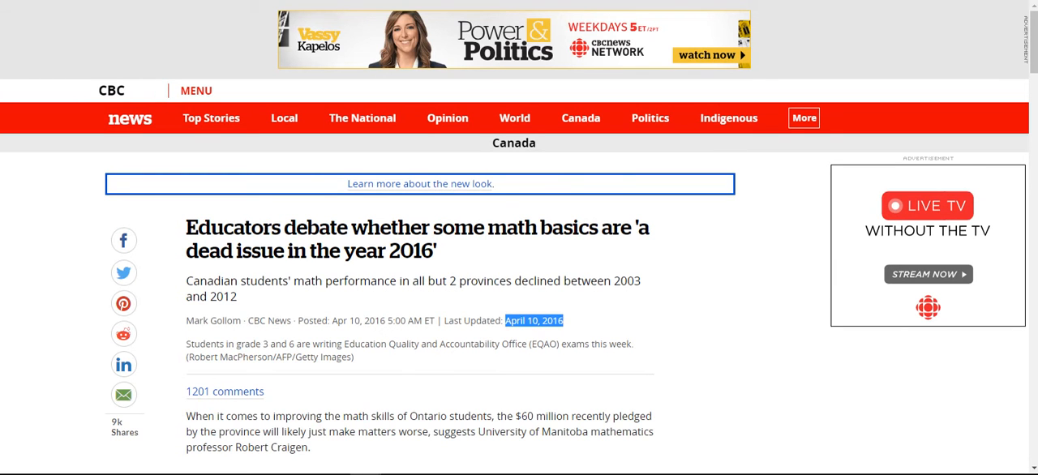
# Scroll the CBC article down to its 'Discovery method gone too far' section.
pyautogui.scroll(-3)
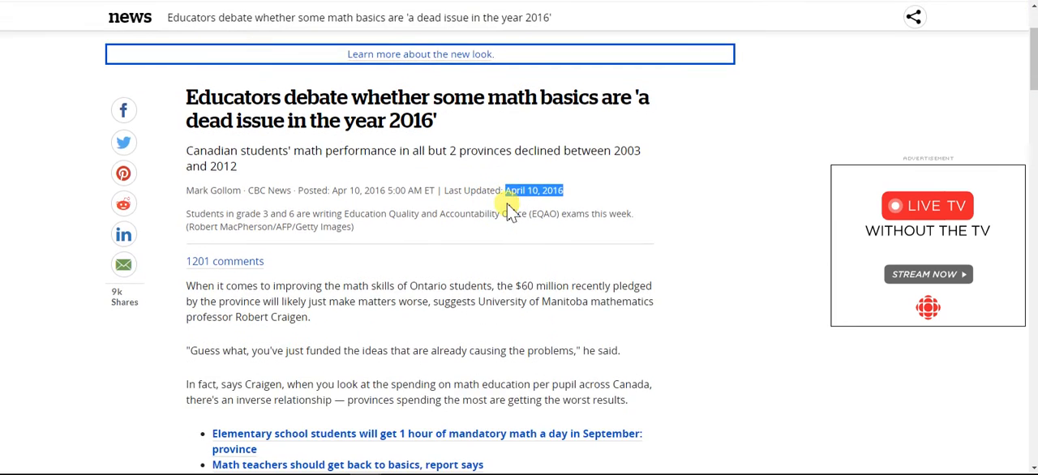
pyautogui.scroll(-3)
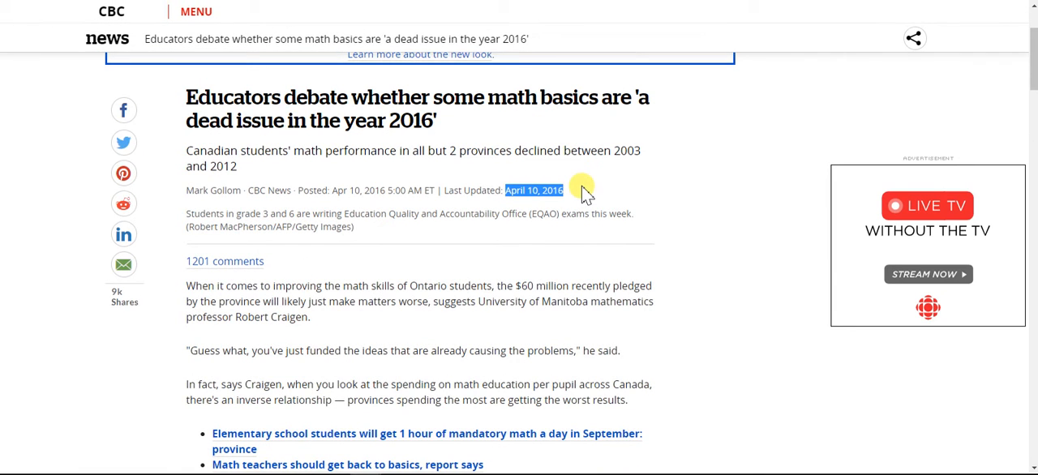
pyautogui.moveTo(607, 135)
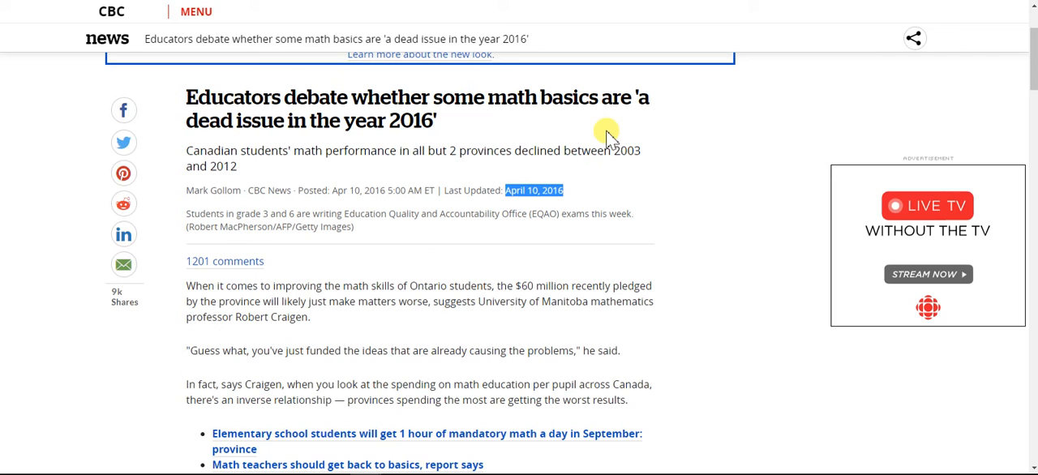
pyautogui.scroll(-3)
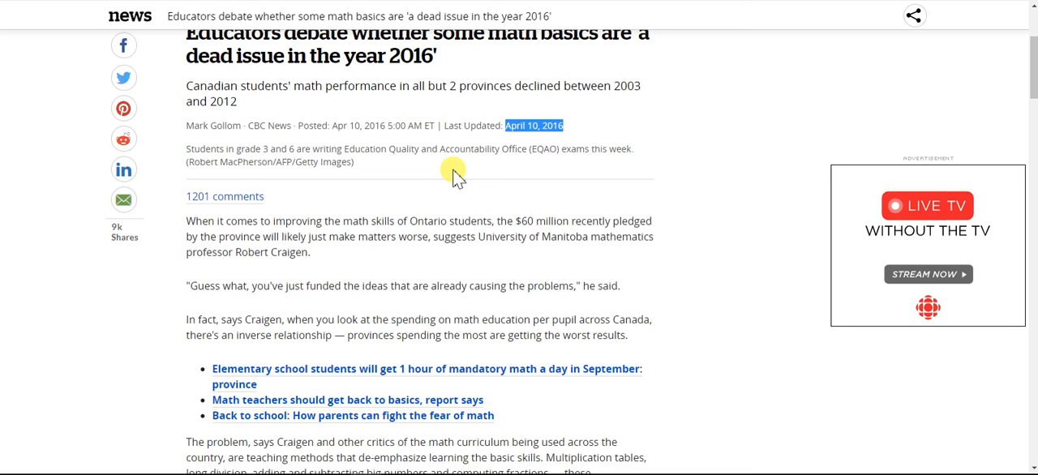
pyautogui.moveTo(467, 188)
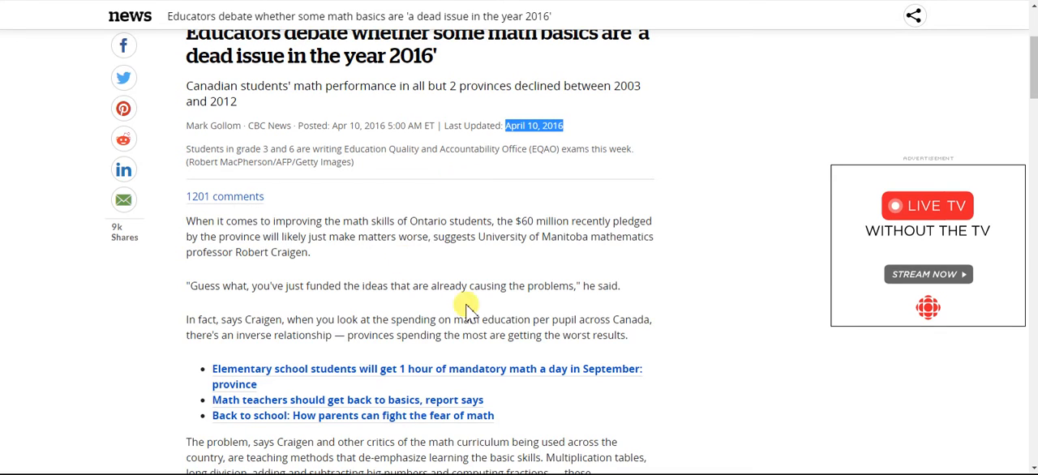
pyautogui.scroll(-3)
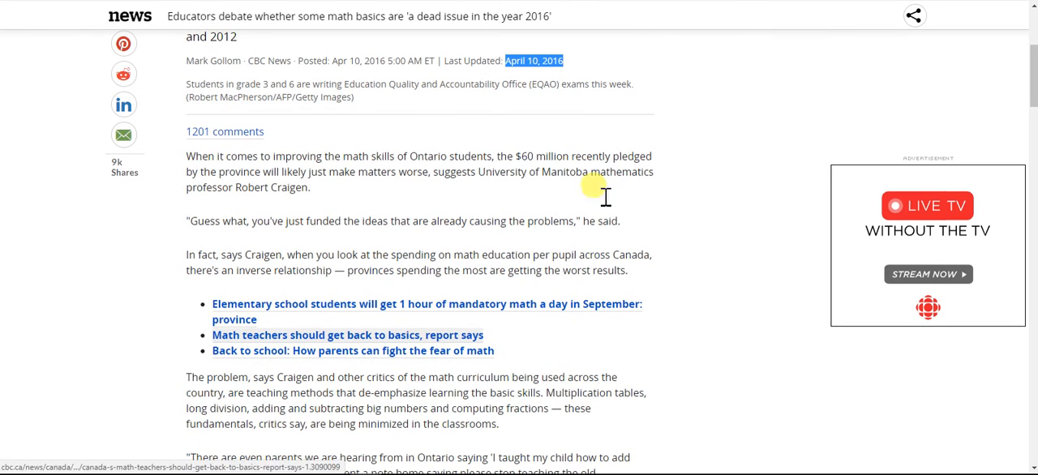
pyautogui.moveTo(639, 272)
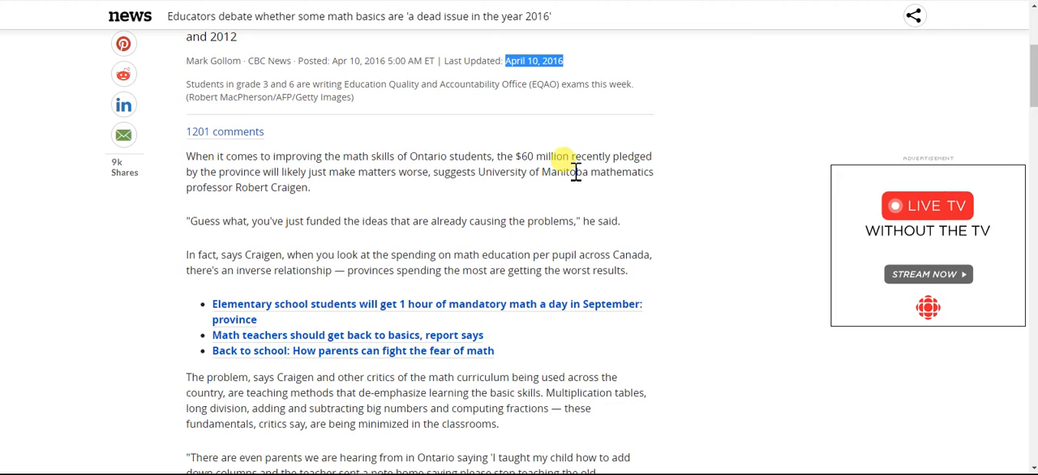
pyautogui.moveTo(690, 196)
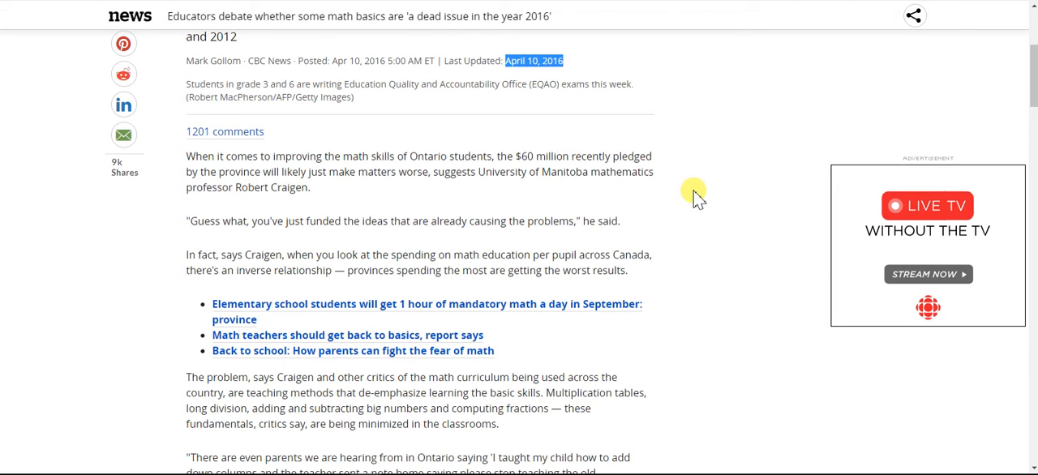
pyautogui.moveTo(613, 198)
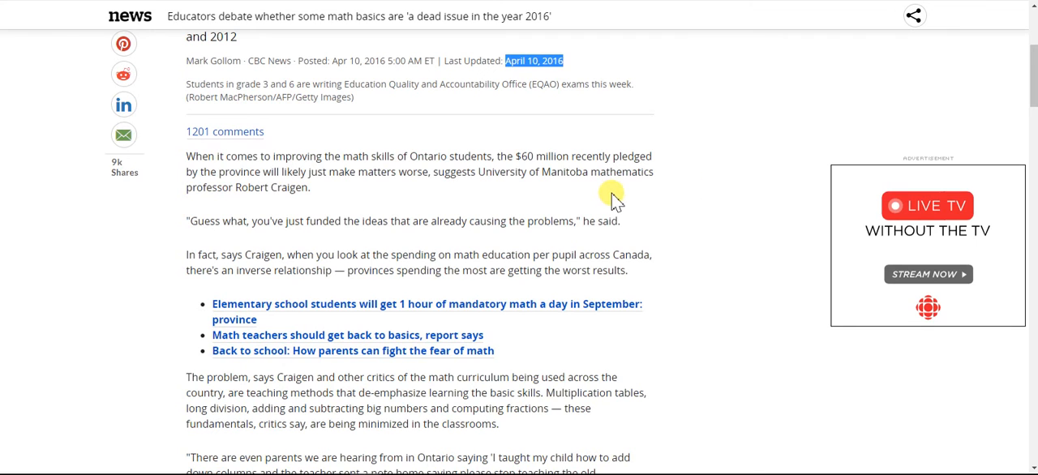
pyautogui.moveTo(302, 204)
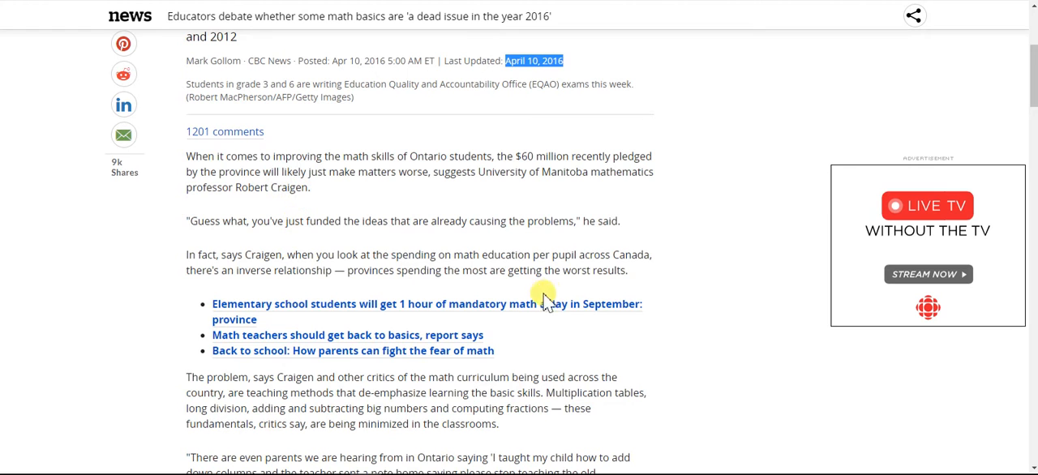
pyautogui.moveTo(705, 230)
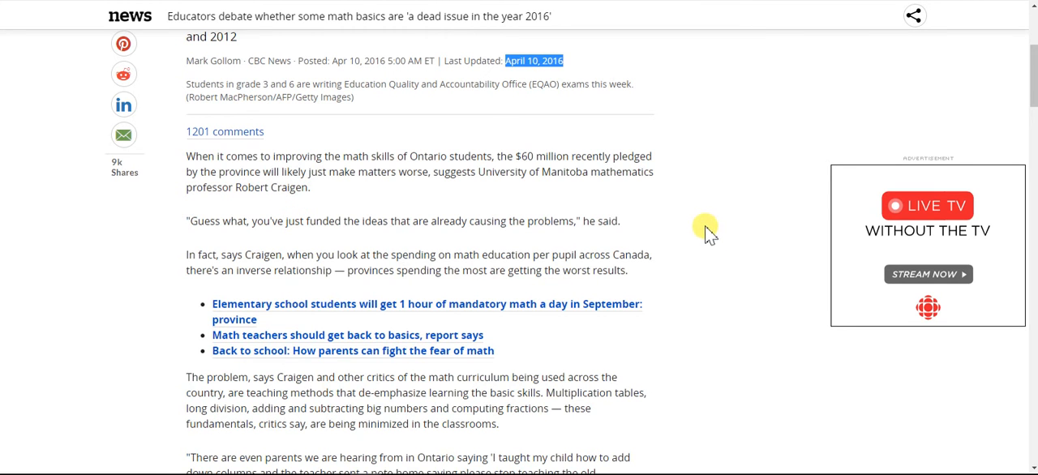
pyautogui.scroll(-3)
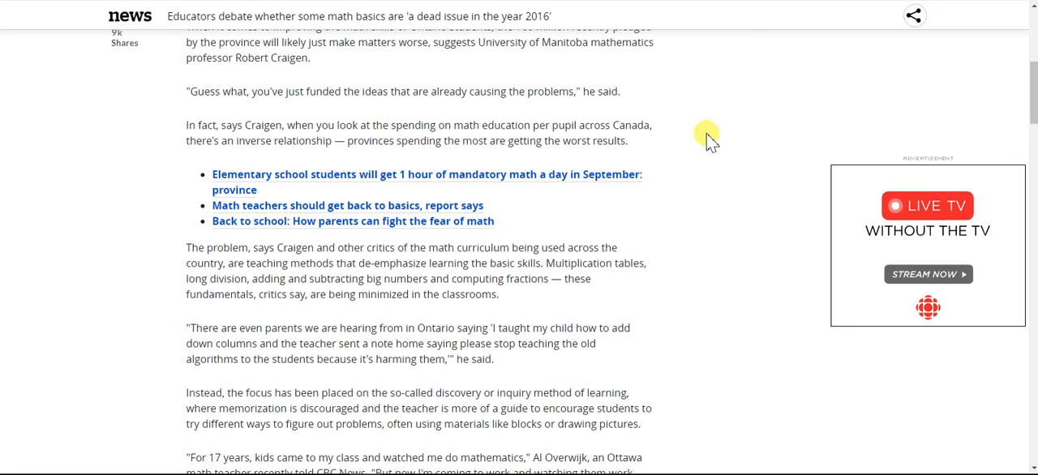
pyautogui.moveTo(711, 144)
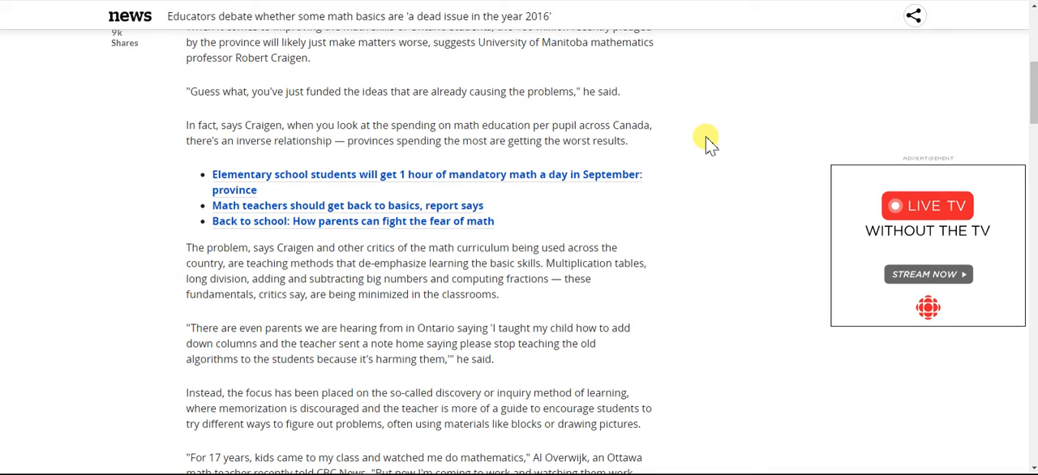
pyautogui.moveTo(715, 110)
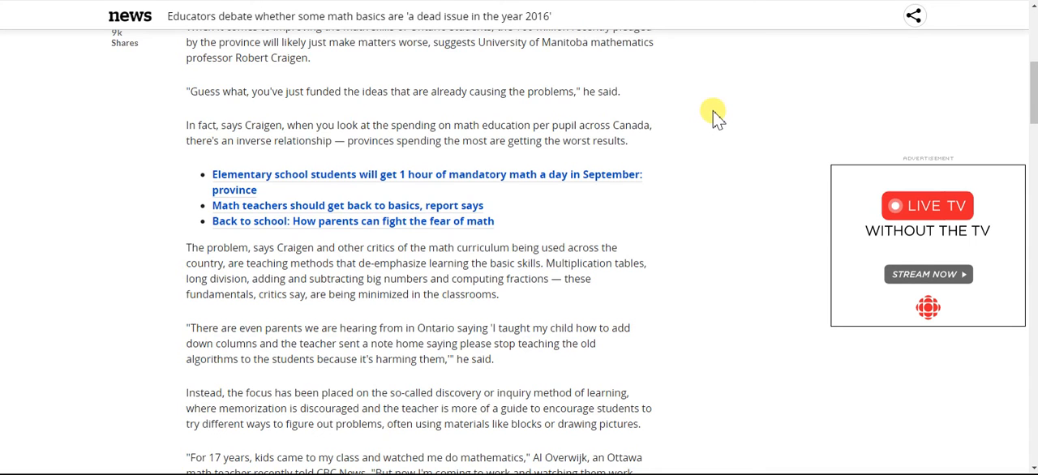
pyautogui.scroll(-3)
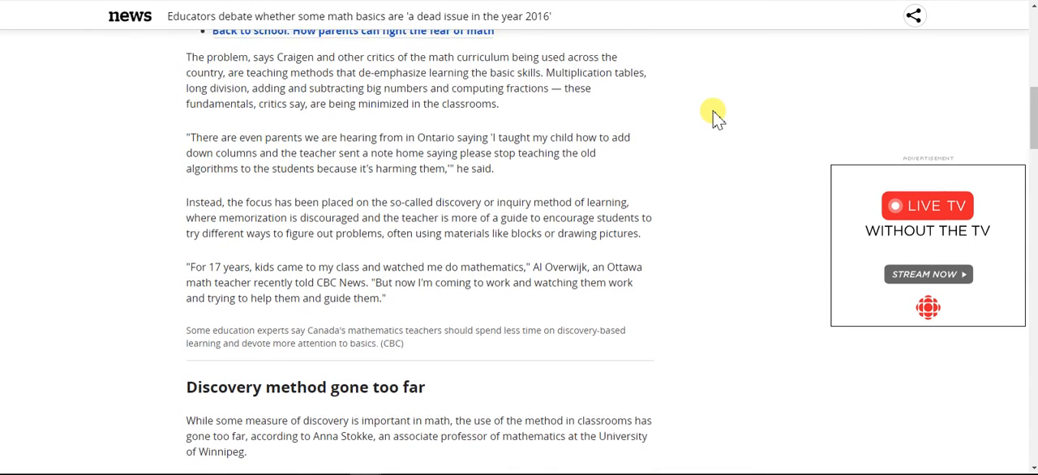
pyautogui.scroll(3)
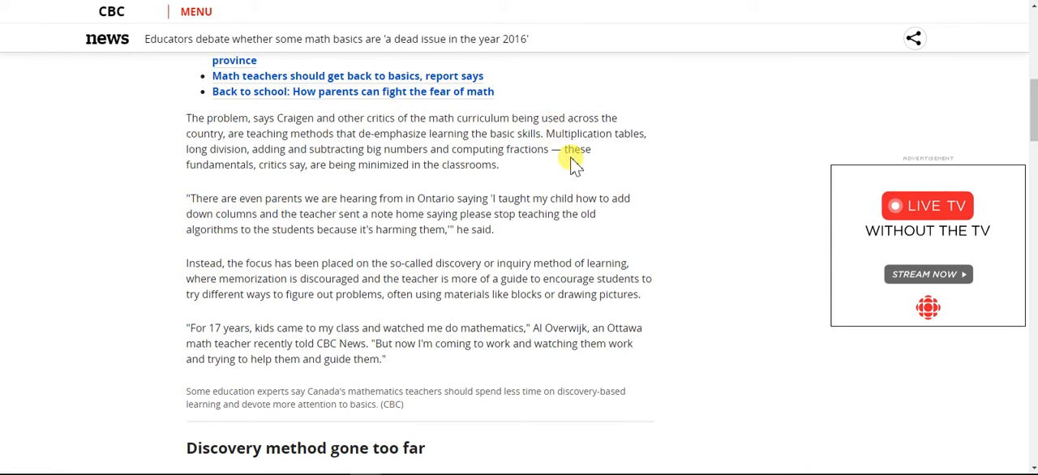
pyautogui.moveTo(553, 177)
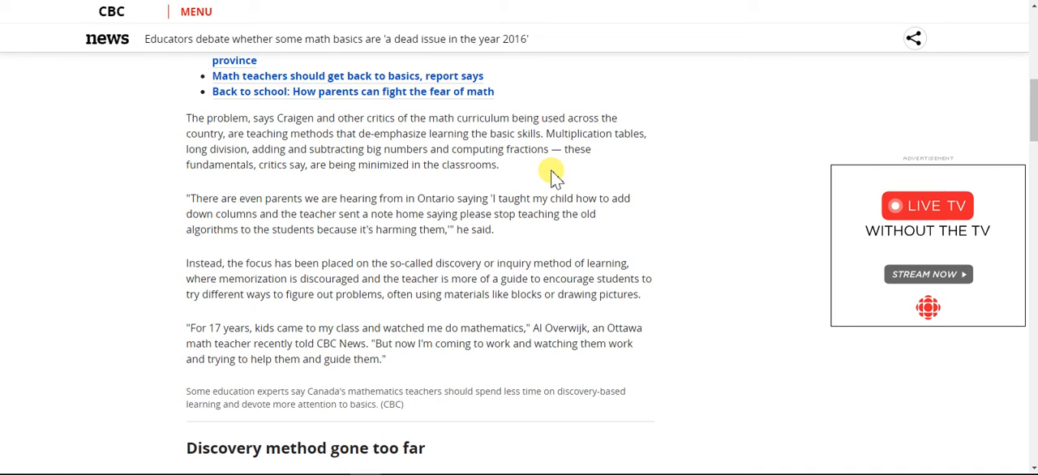
pyautogui.moveTo(650, 185)
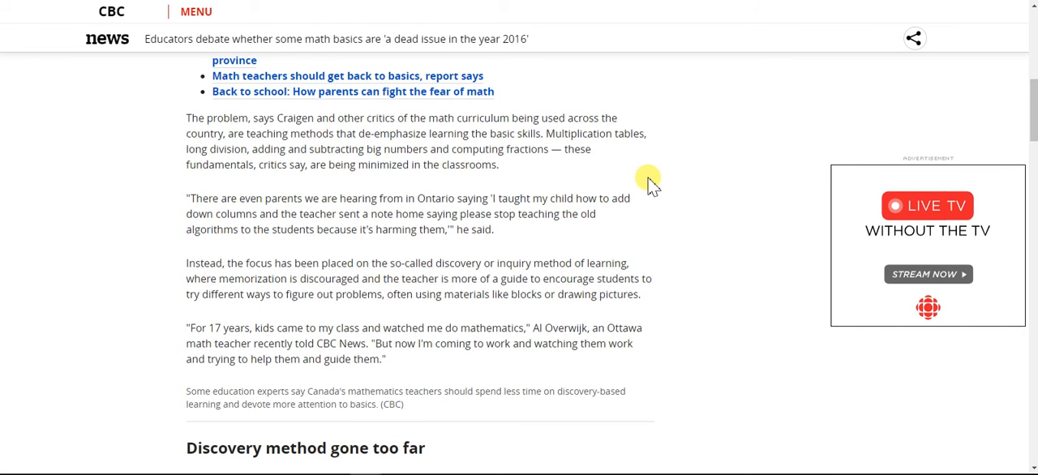
pyautogui.scroll(-3)
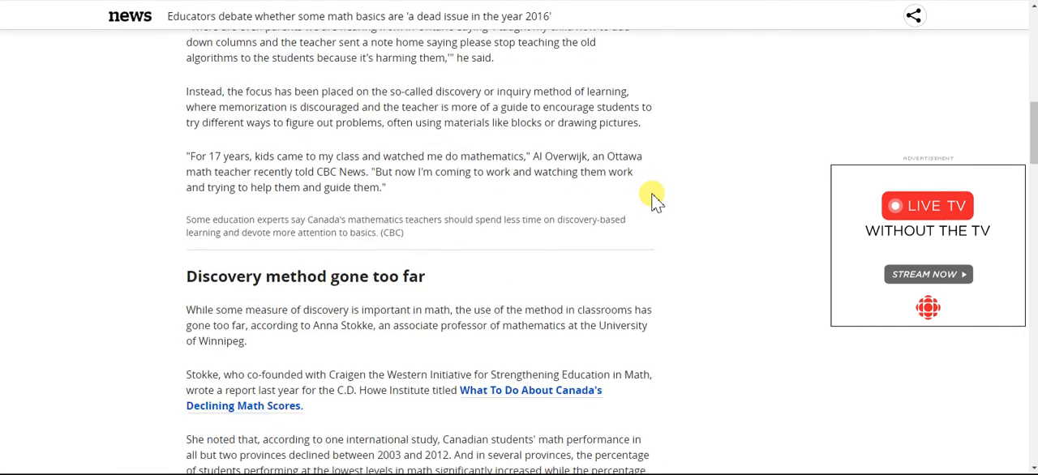
pyautogui.scroll(-3)
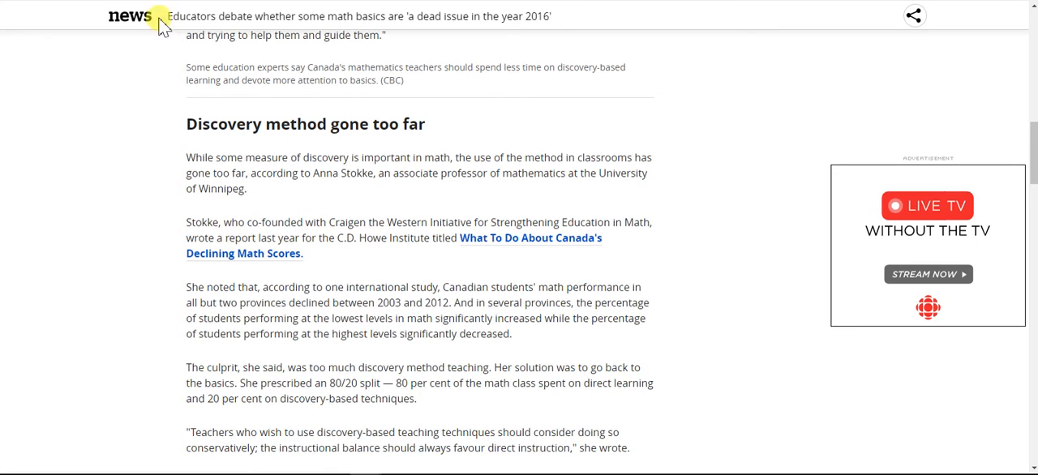
pyautogui.moveTo(623, 224)
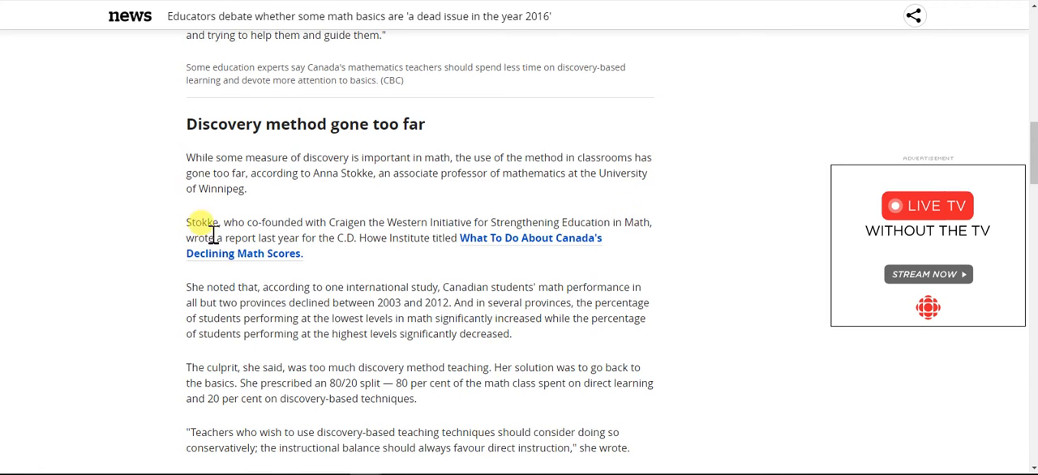
# Highlight the paragraph about Stokke's C.D. Howe report.
pyautogui.moveTo(185, 222); pyautogui.dragTo(311, 237)
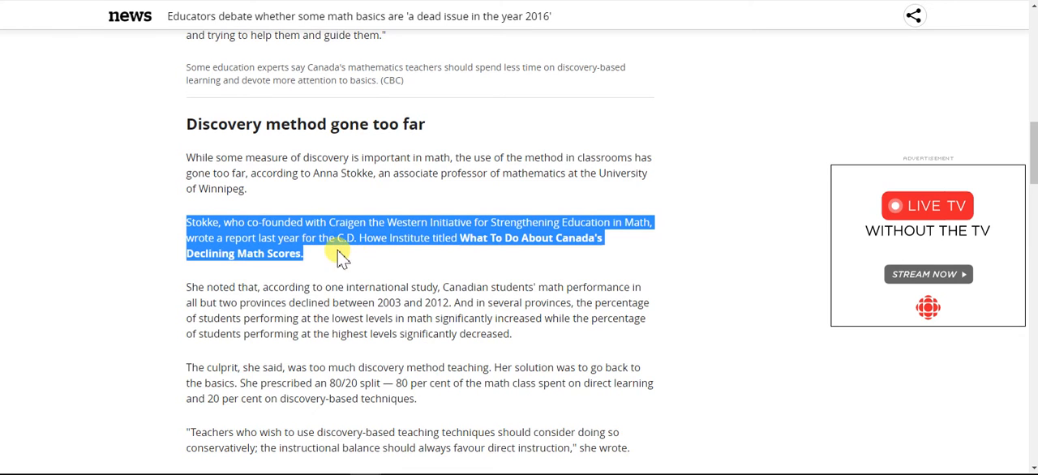
pyautogui.moveTo(293, 218)
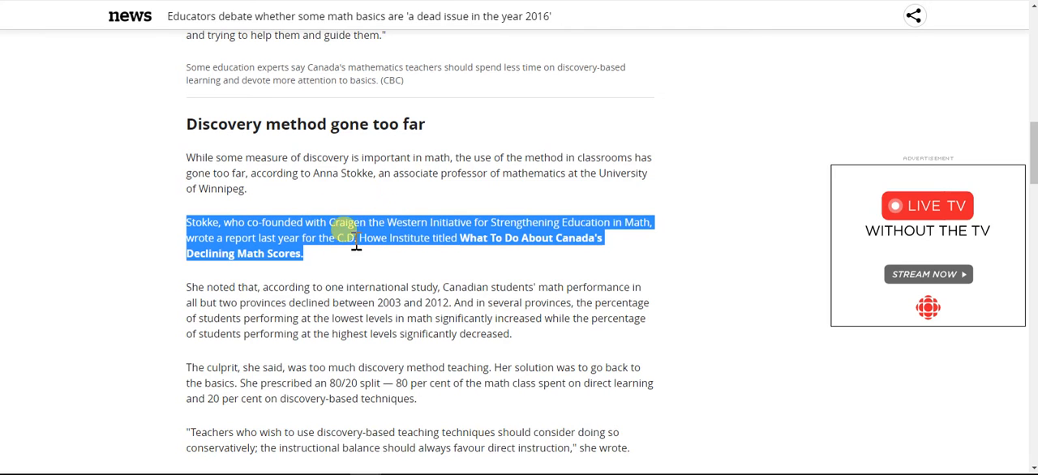
pyautogui.moveTo(290, 275)
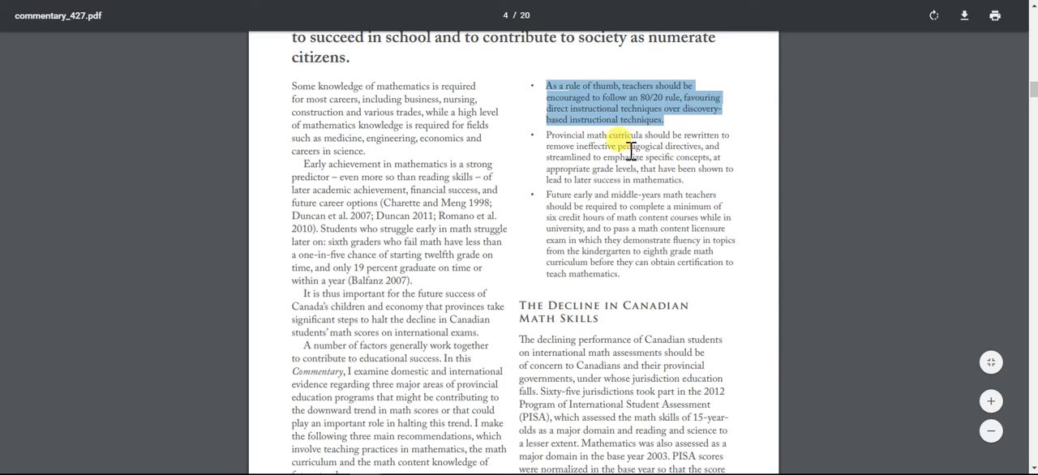
# Highlight the page-4 recommendation bullets on rewriting math curricula, including the 80/20 rule.
pyautogui.moveTo(546, 135); pyautogui.dragTo(699, 157)
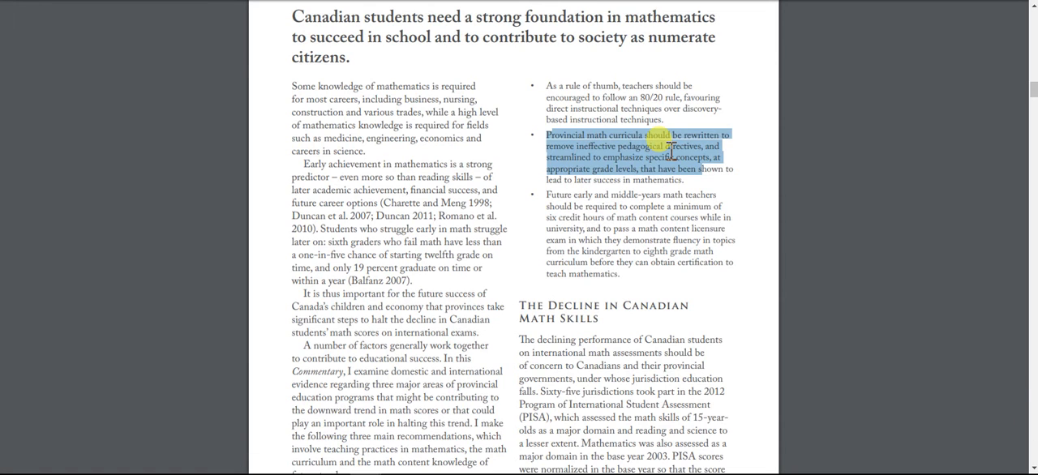
pyautogui.moveTo(662, 148)
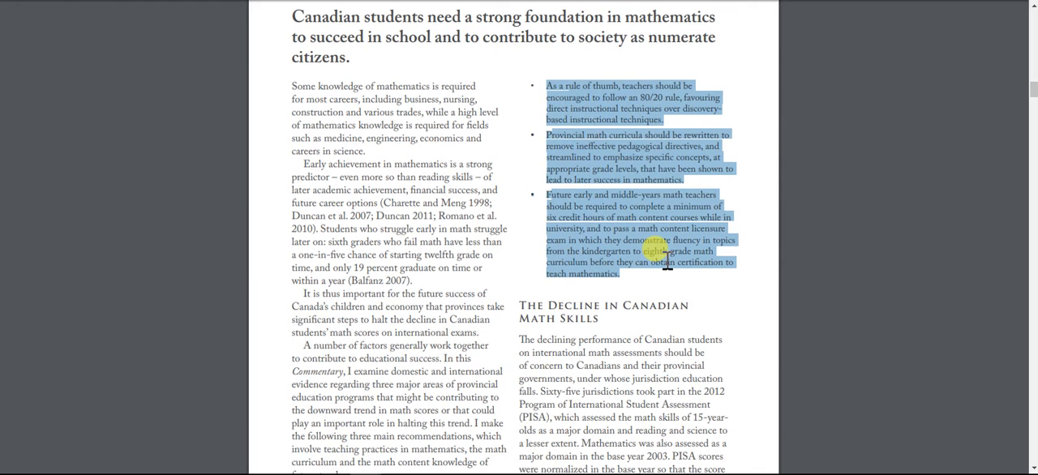
pyautogui.click(665, 259)
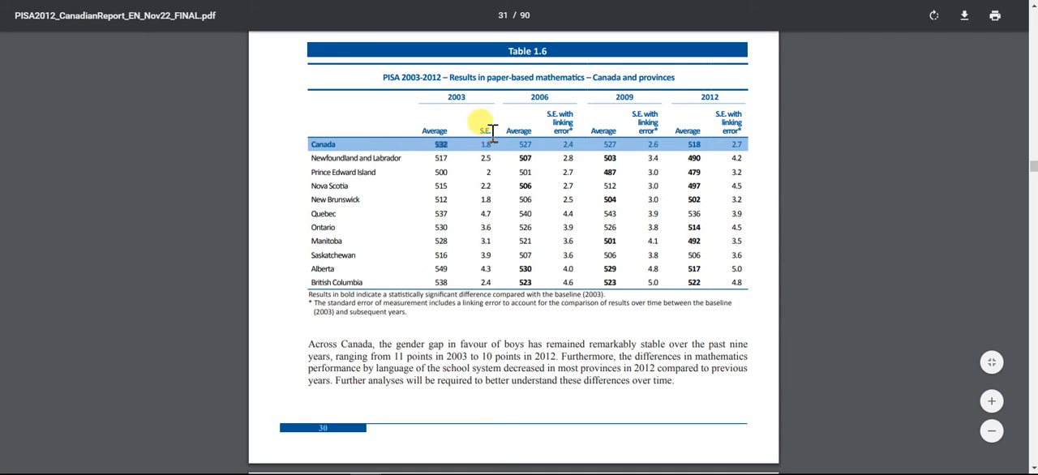
pyautogui.moveTo(518, 172)
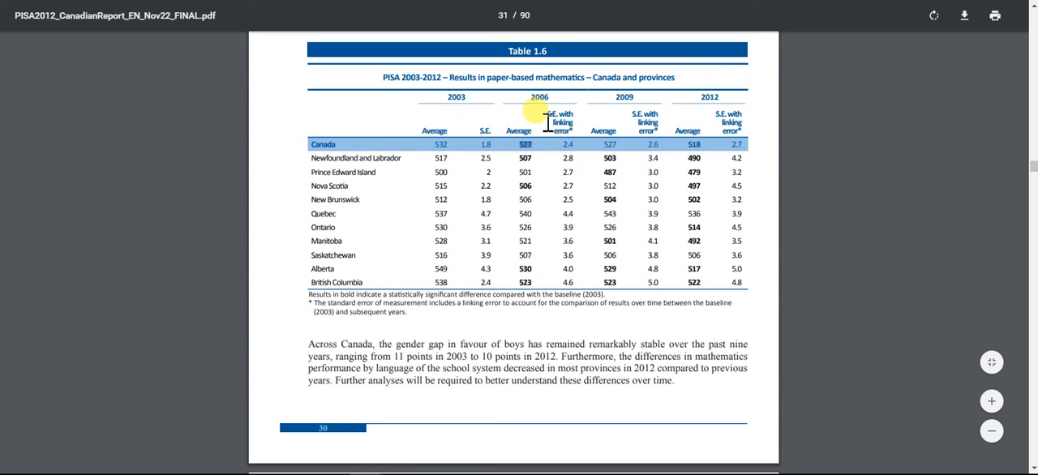
pyautogui.moveTo(603, 157)
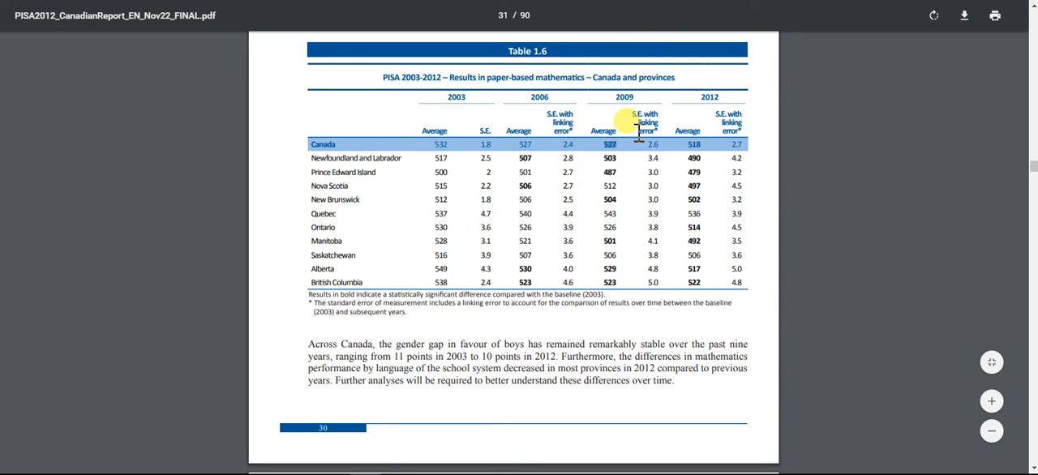
pyautogui.moveTo(639, 166)
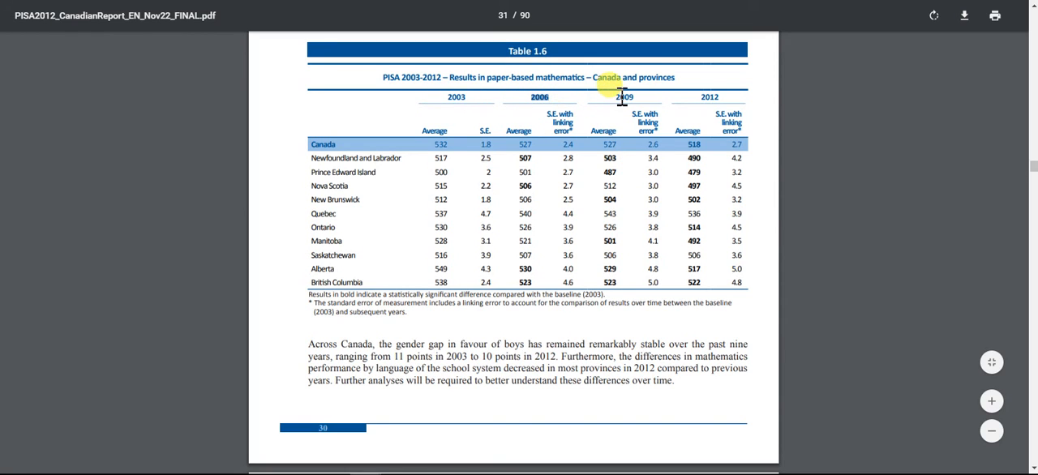
pyautogui.moveTo(707, 103)
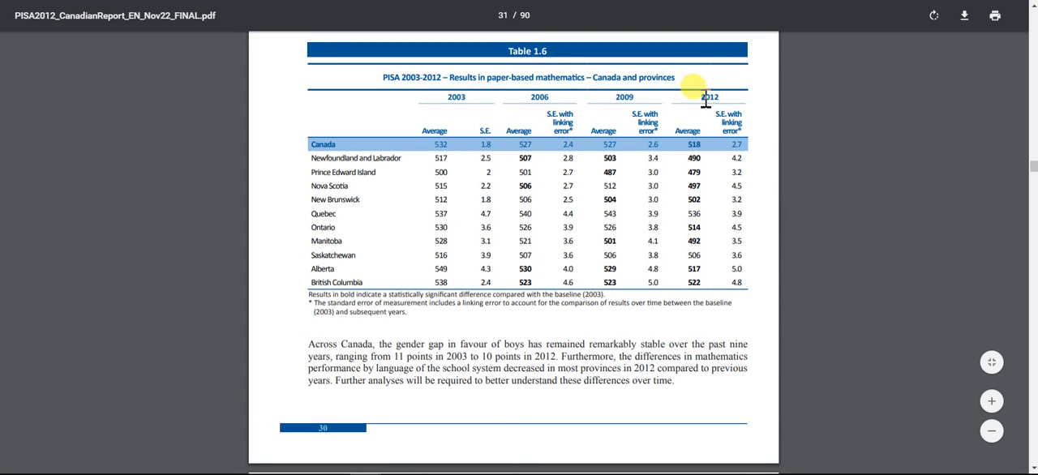
pyautogui.moveTo(539, 98)
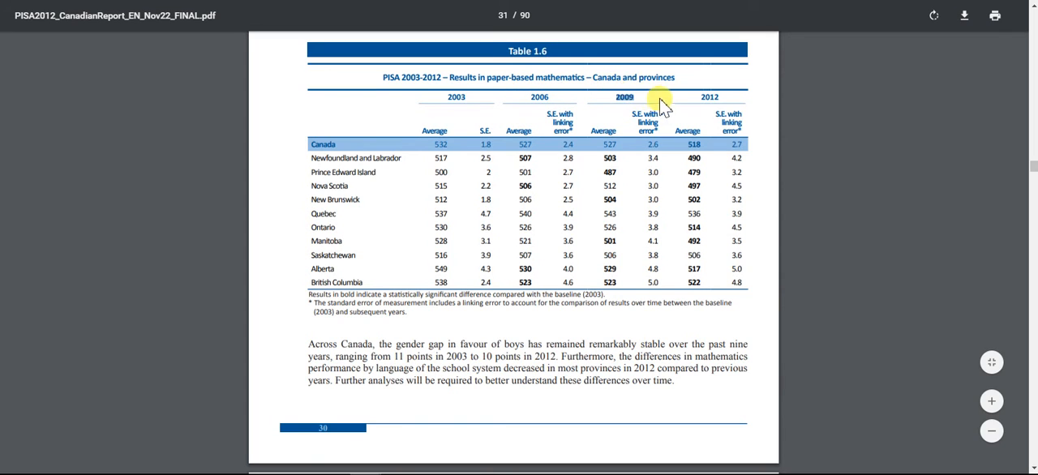
pyautogui.moveTo(709, 97)
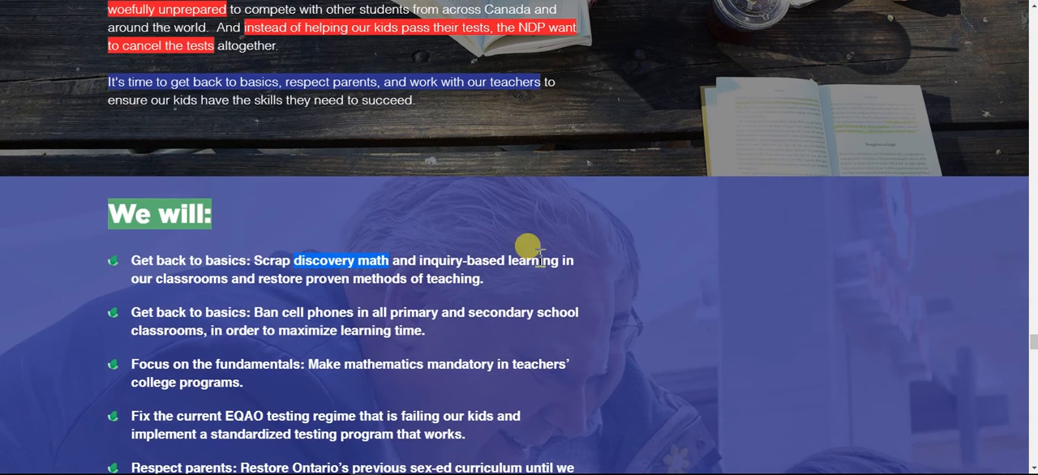
pyautogui.moveTo(584, 261)
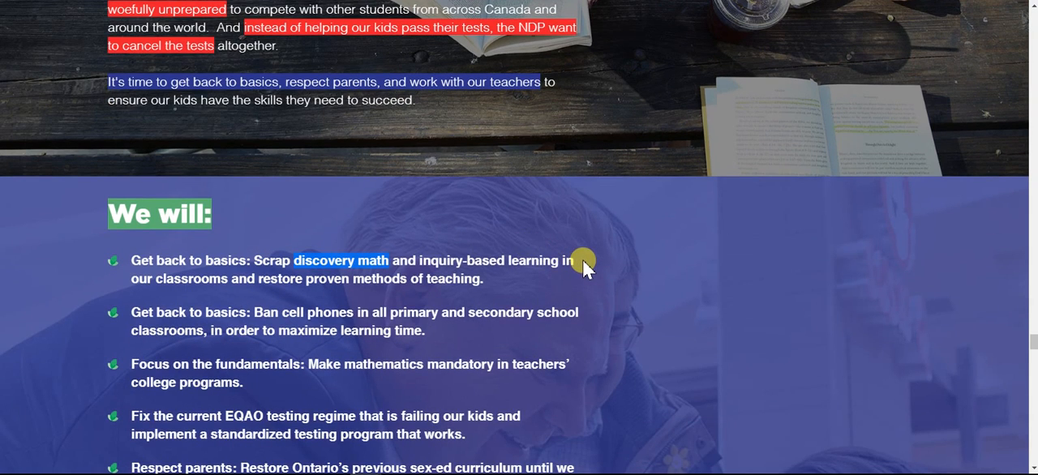
# Scroll the campaign platform down to its 'We will:' pledge list mentioning discovery math.
pyautogui.scroll(-3)
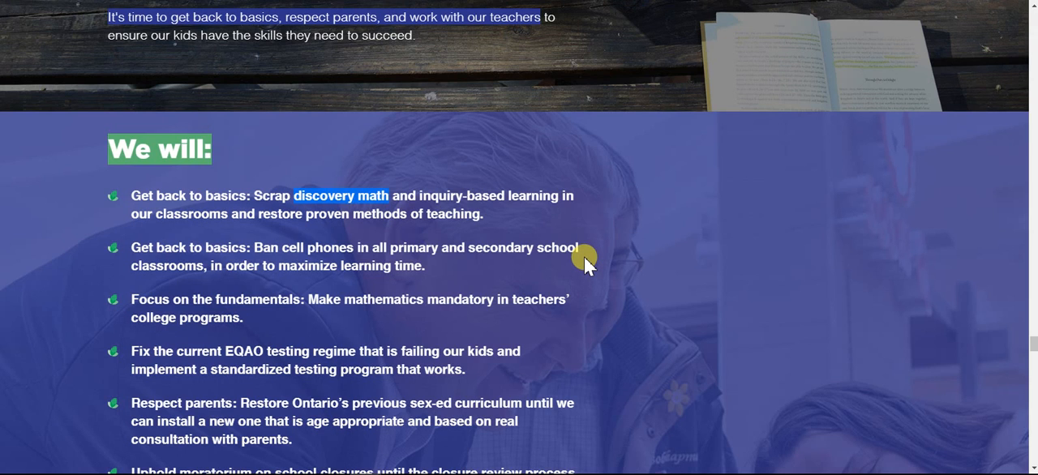
pyautogui.moveTo(687, 357)
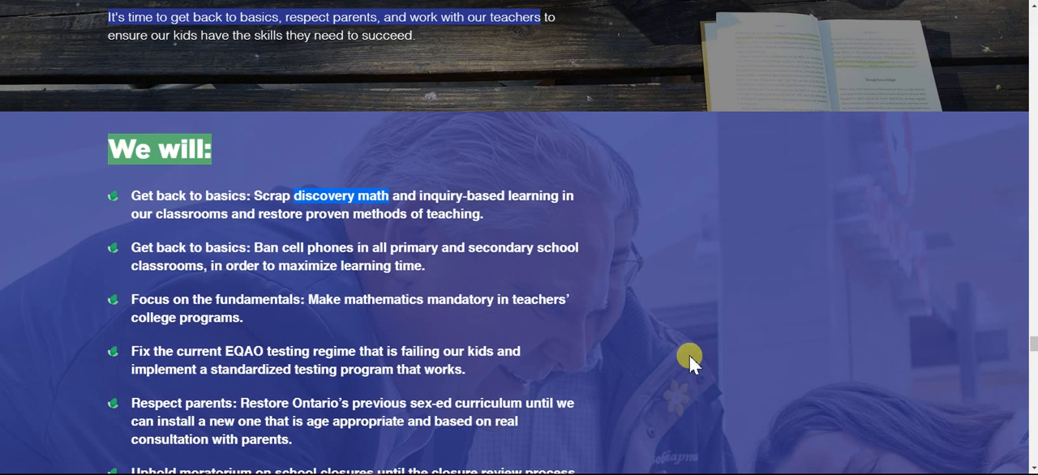
pyautogui.moveTo(687, 342)
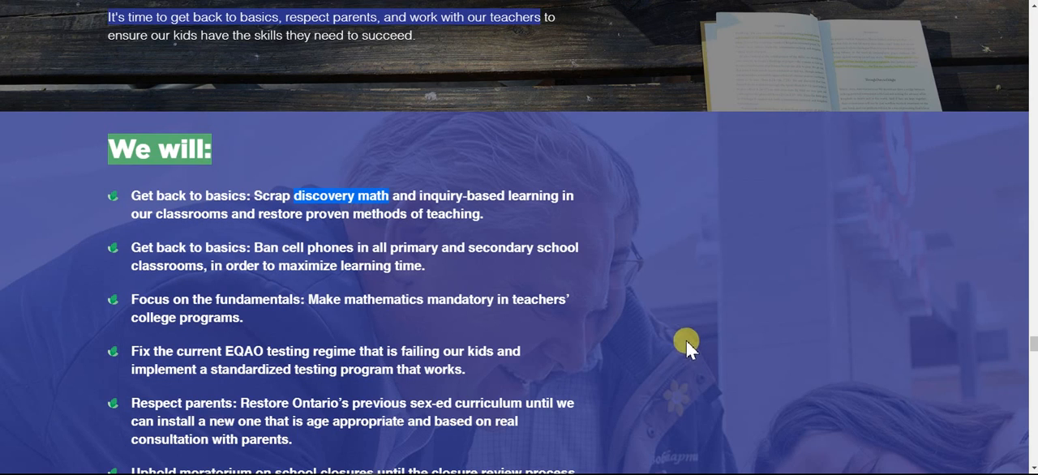